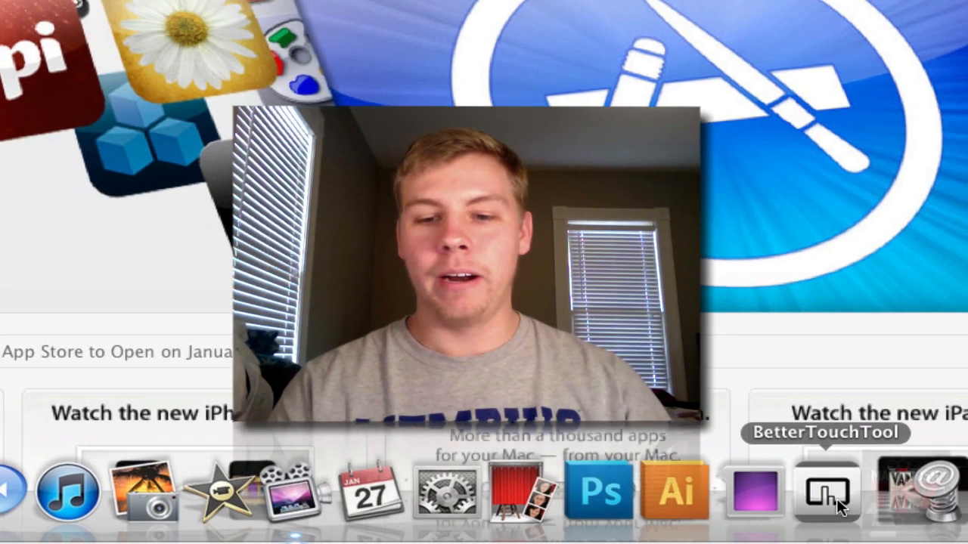
Launch BetterTouchTool and choose Three Finger Swipe Down from the trackpad gesture list
click(826, 491)
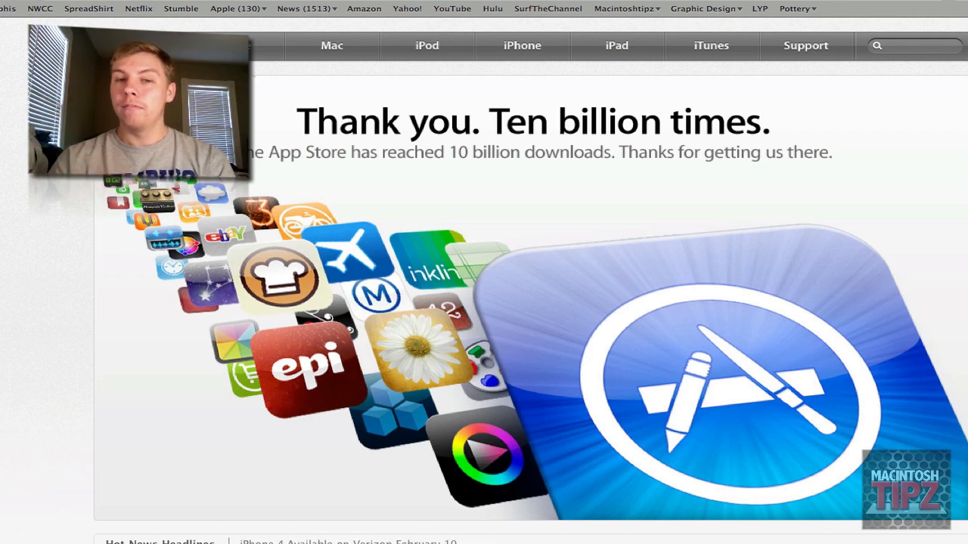
scroll(down, 3)
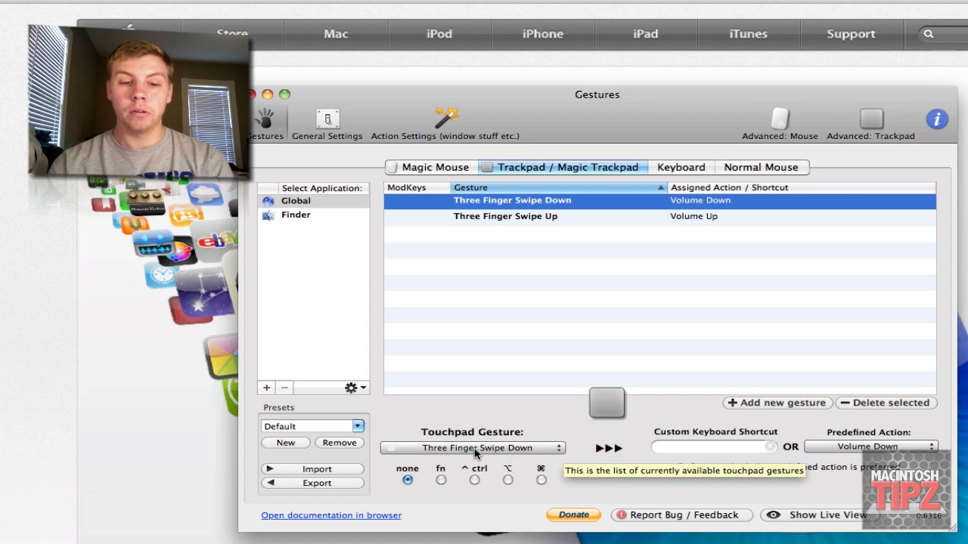
click(472, 448)
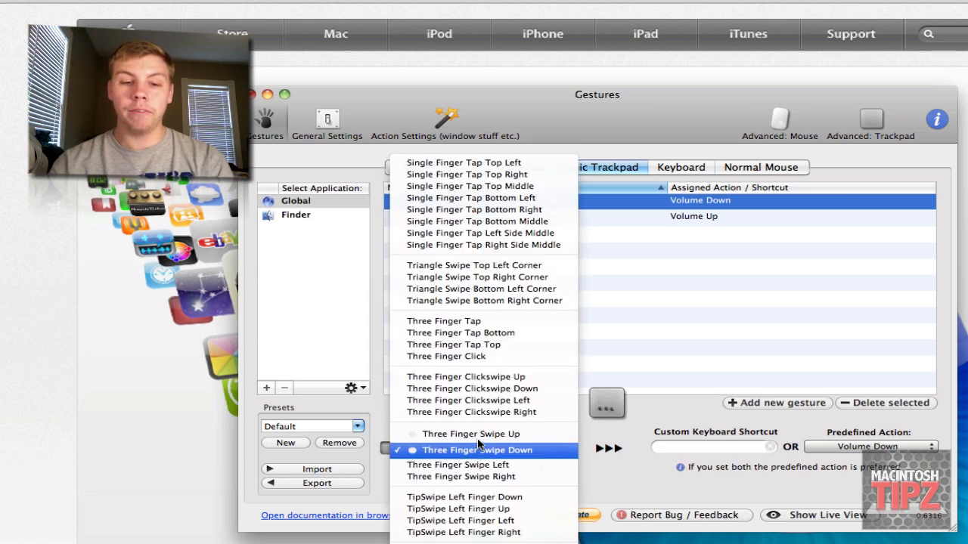
click(475, 450)
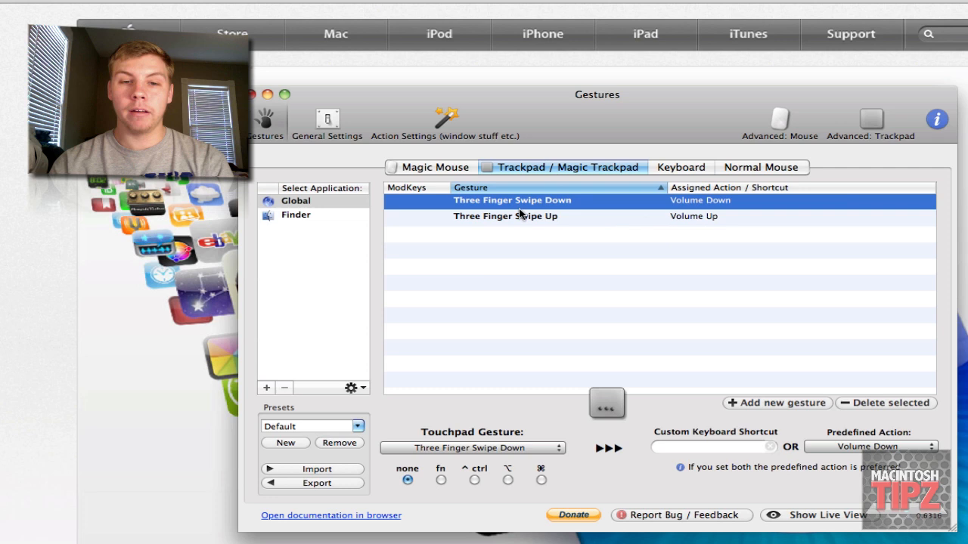
Assign the Volume Down predefined action to three-finger swipe down and show Live View
click(713, 447)
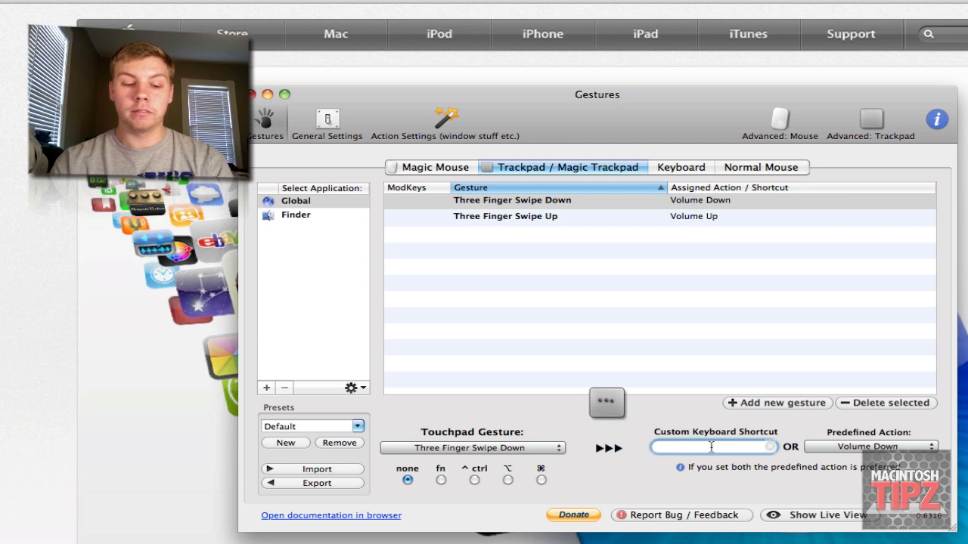
text(9)
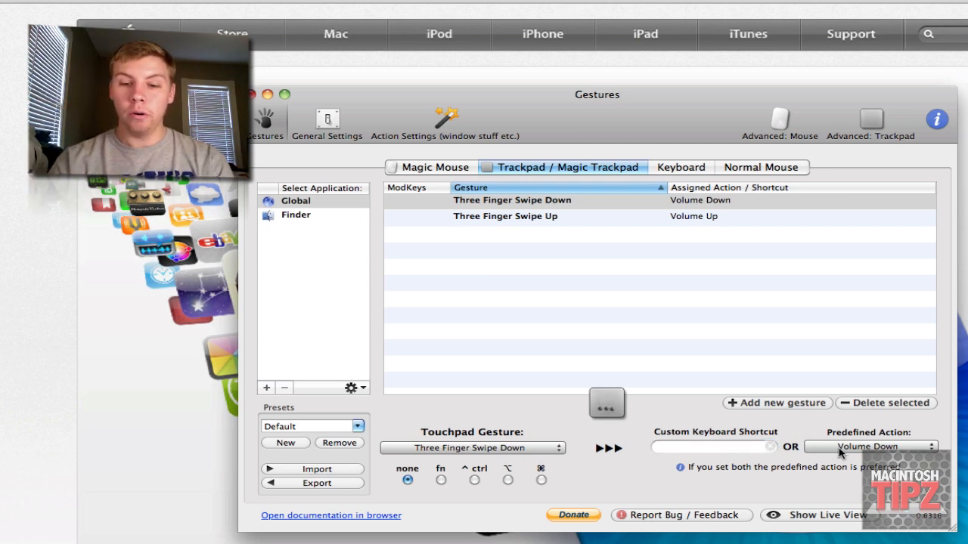
click(872, 446)
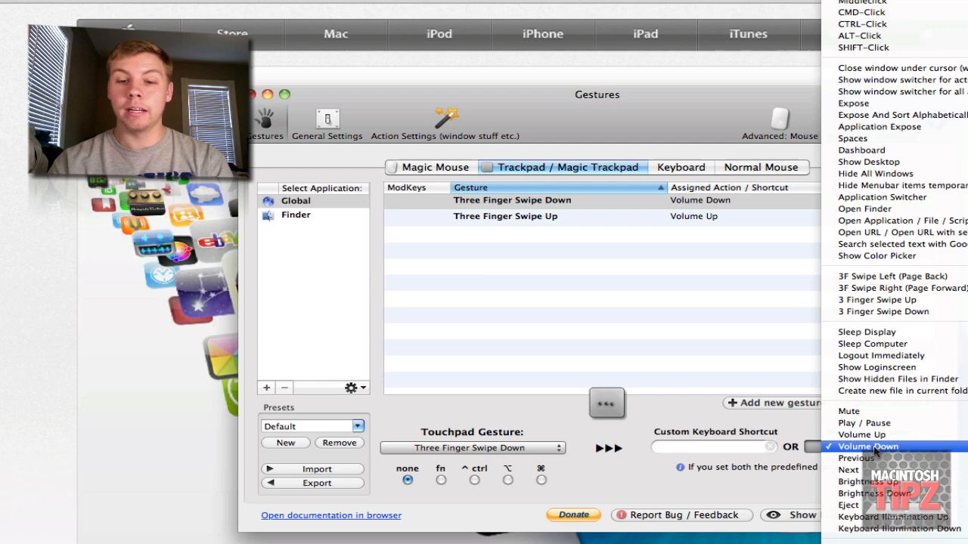
click(867, 446)
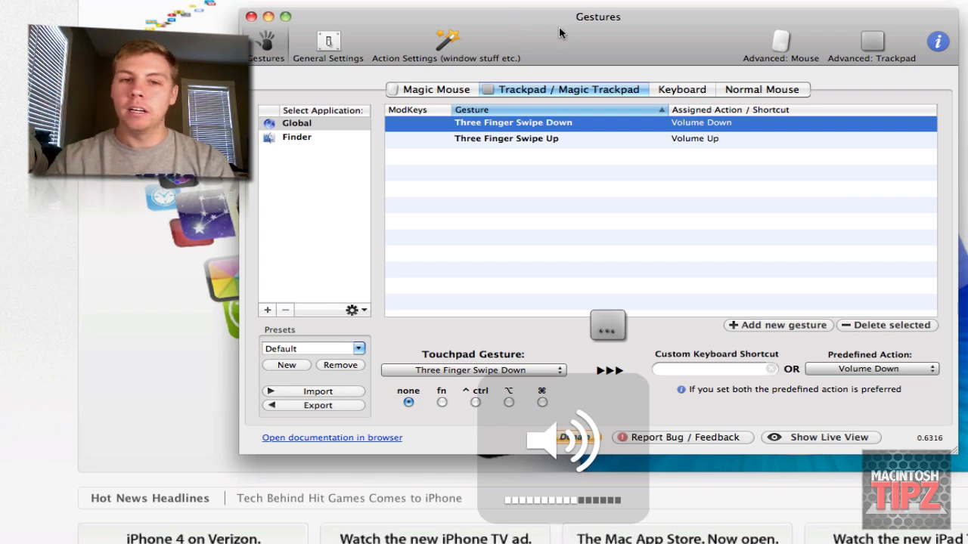
mouse_move(588, 50)
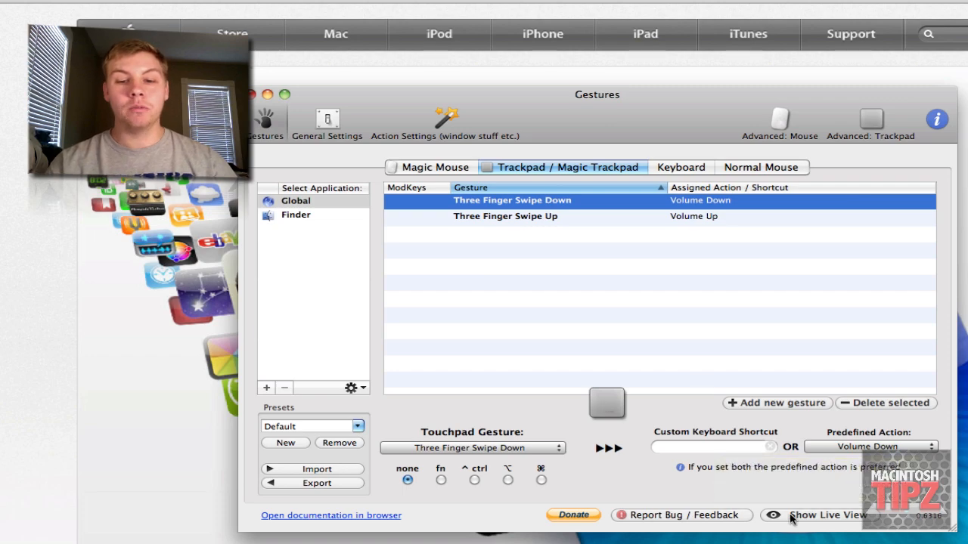
click(829, 514)
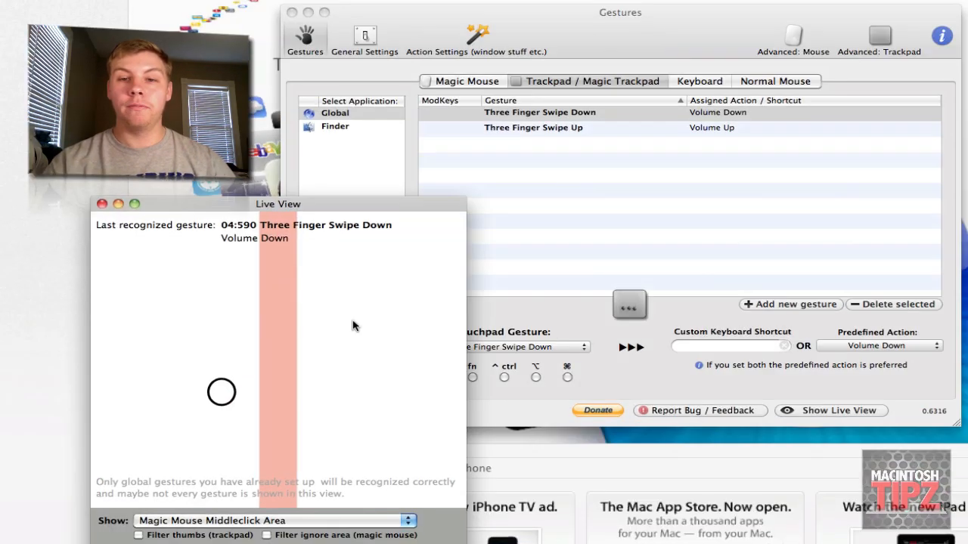
mouse_move(310, 327)
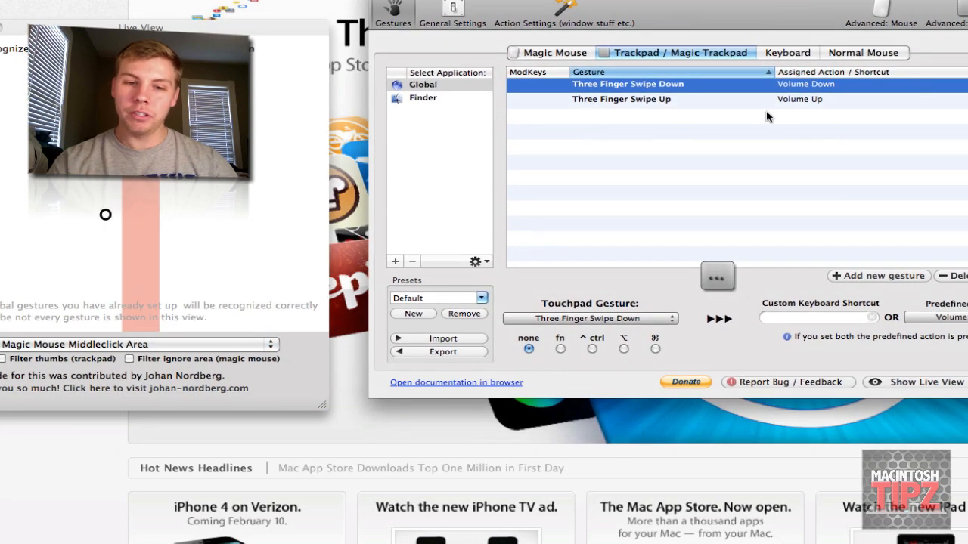
mouse_move(712, 158)
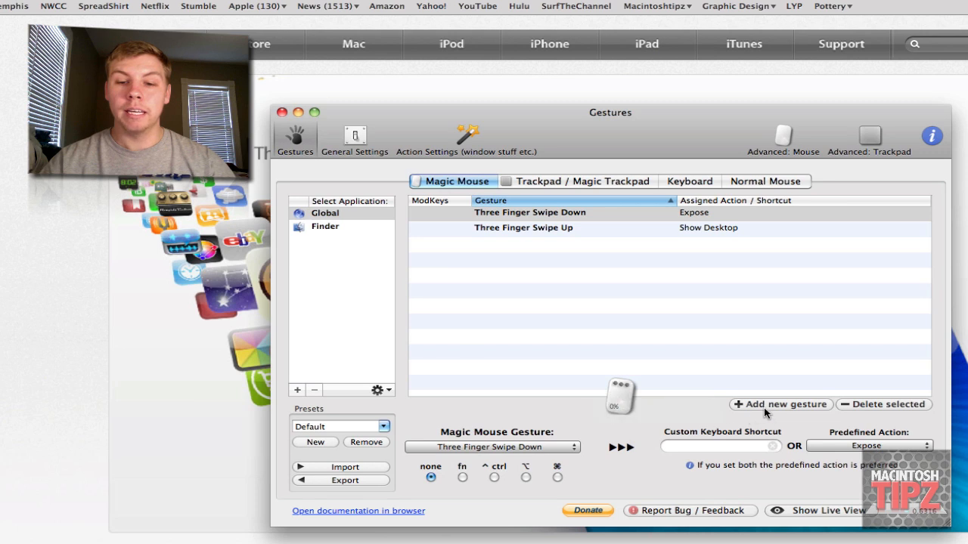
mouse_move(597, 219)
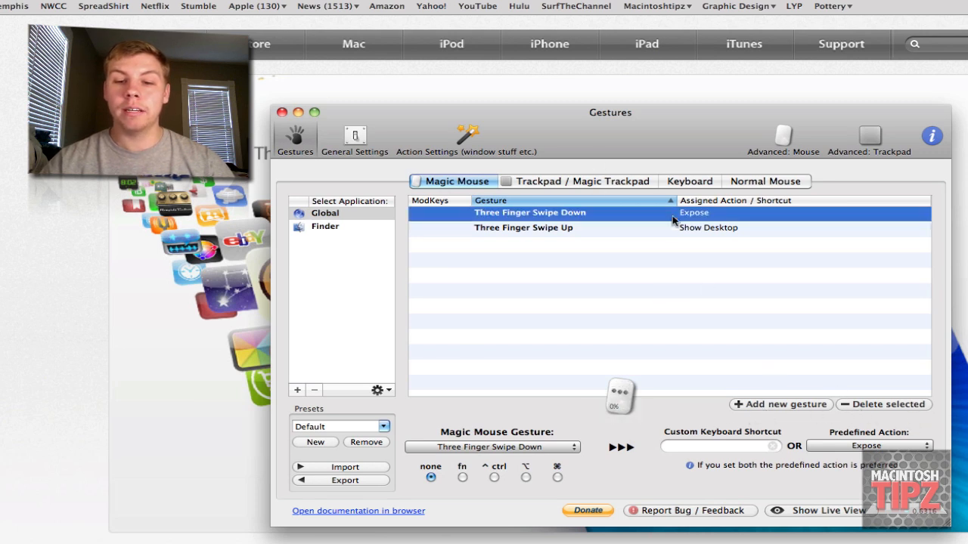
mouse_move(666, 147)
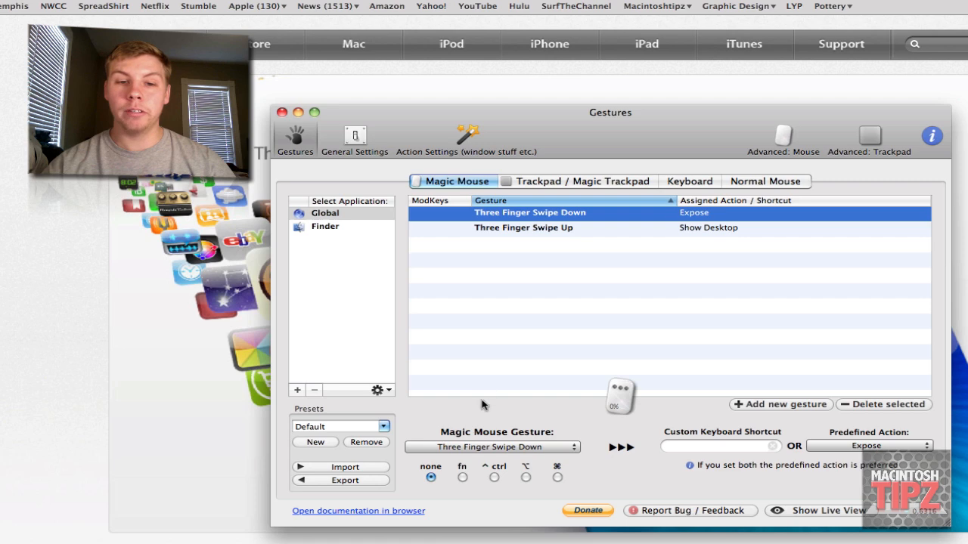
Select the Magic Mouse three-finger swipe down gesture, keeping Expose as its action
click(492, 448)
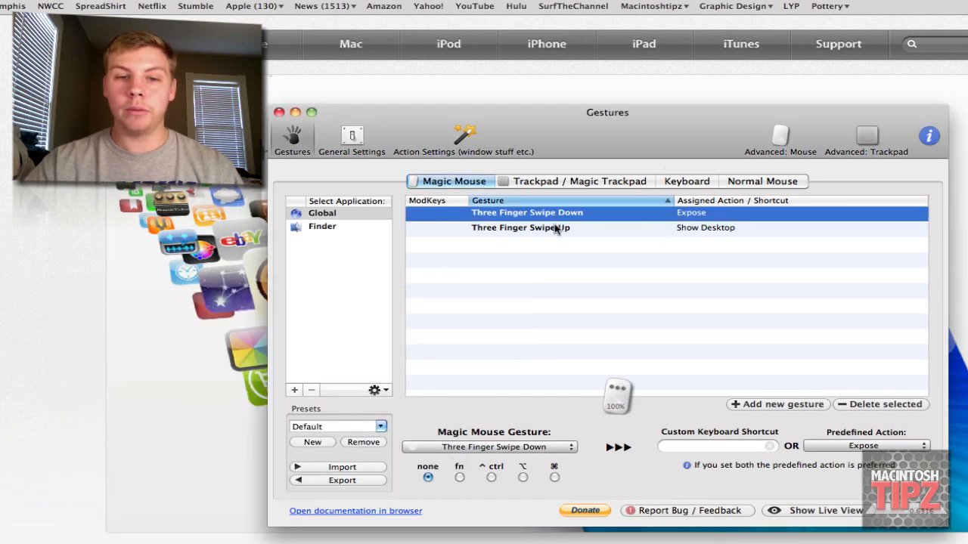
Select three-finger swipe up (Show Desktop) and show Live View to test Magic Mouse swipes
click(520, 227)
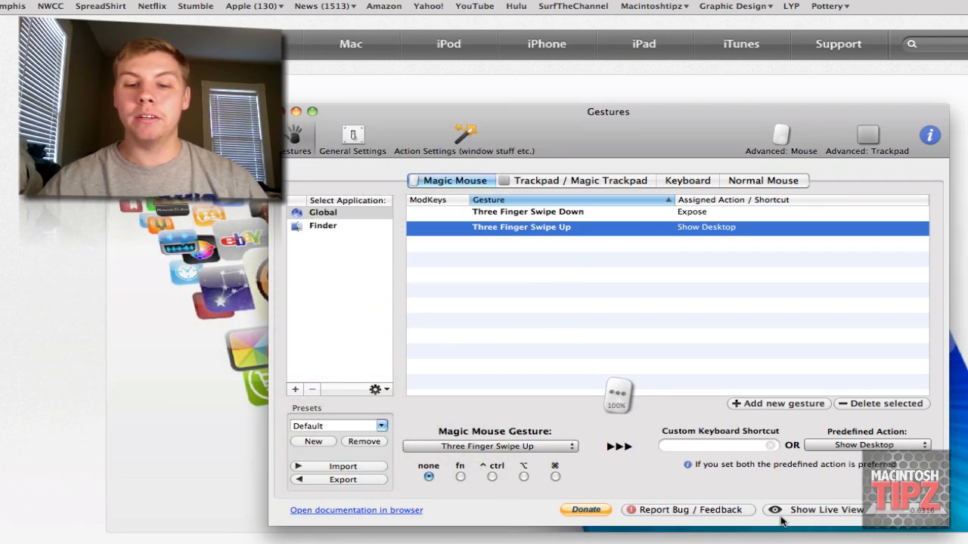
click(823, 510)
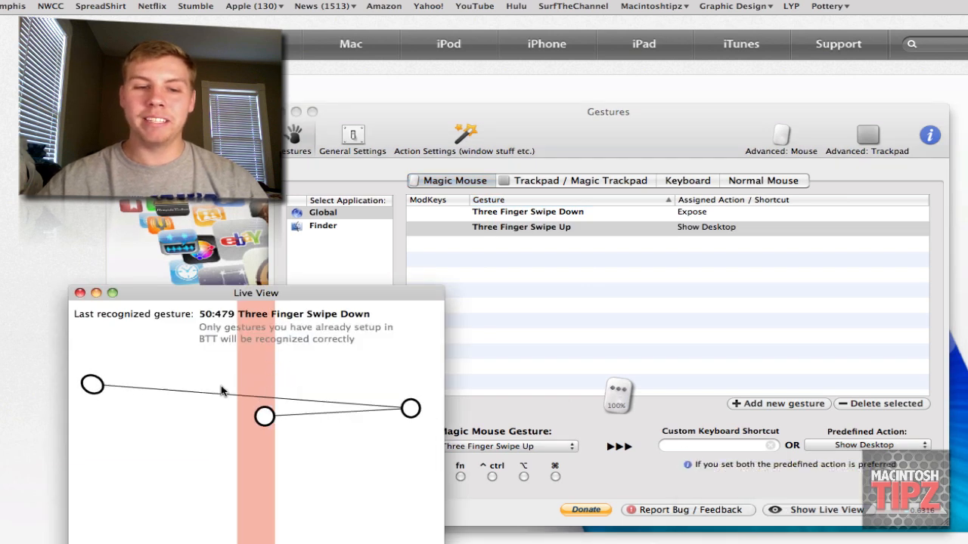